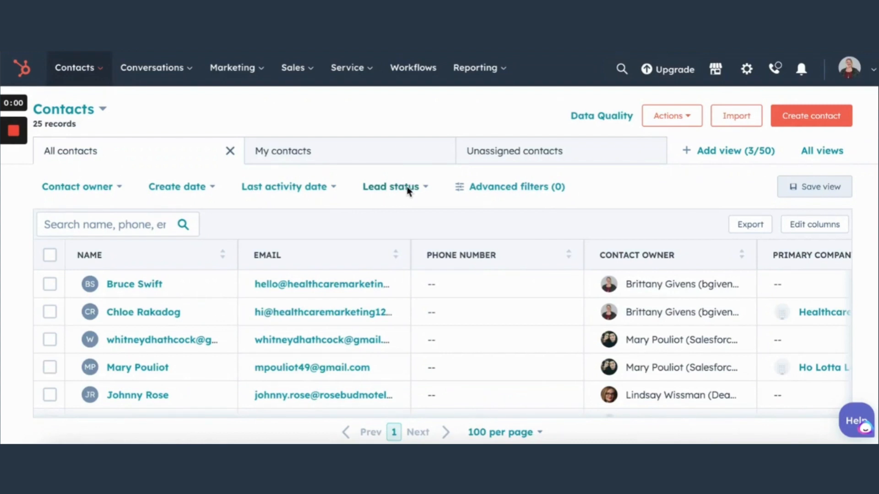
mouse_move(269, 218)
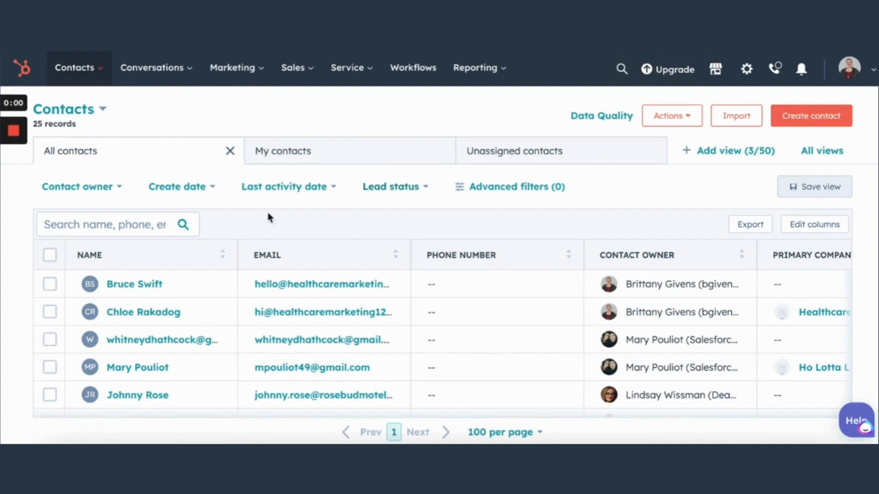
mouse_move(230, 224)
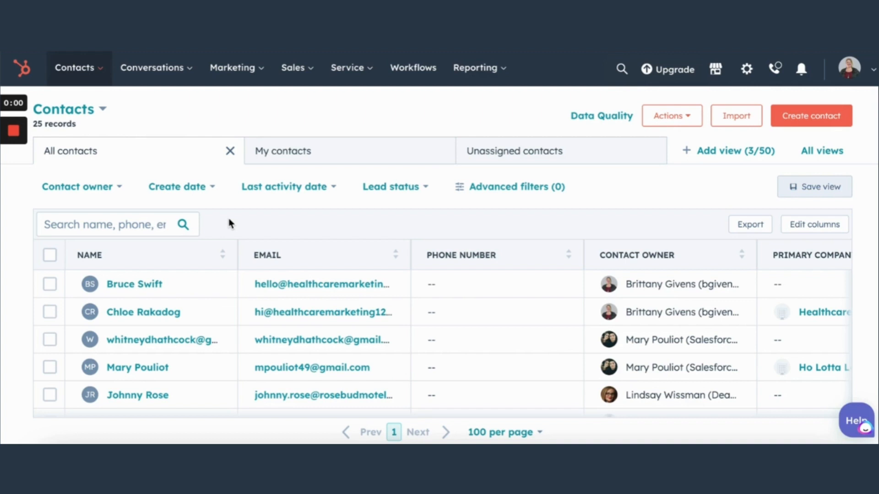
mouse_move(698, 163)
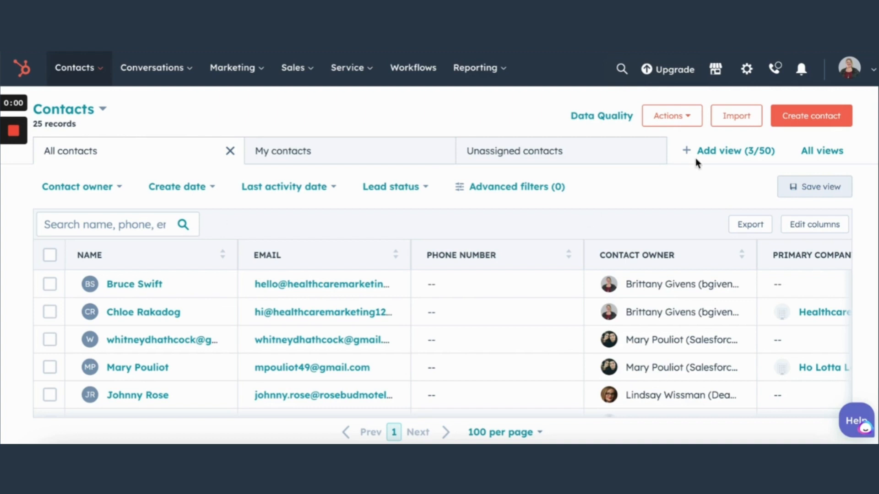
mouse_move(562, 192)
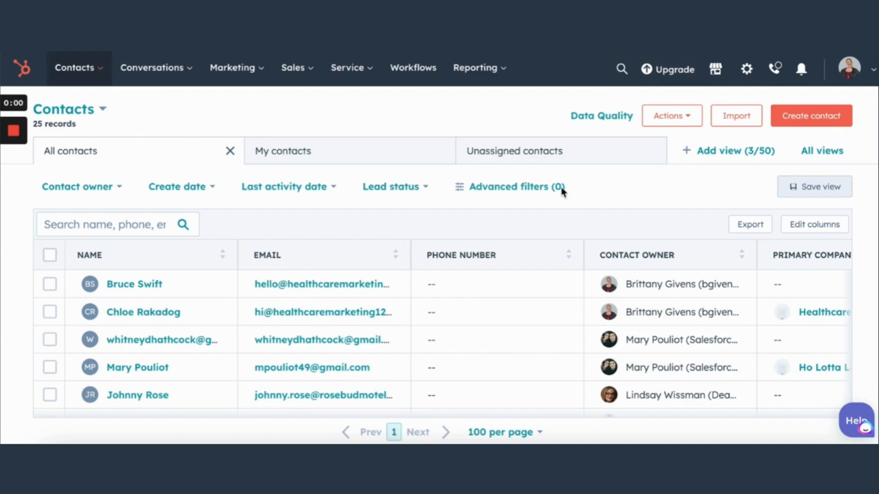
mouse_move(209, 296)
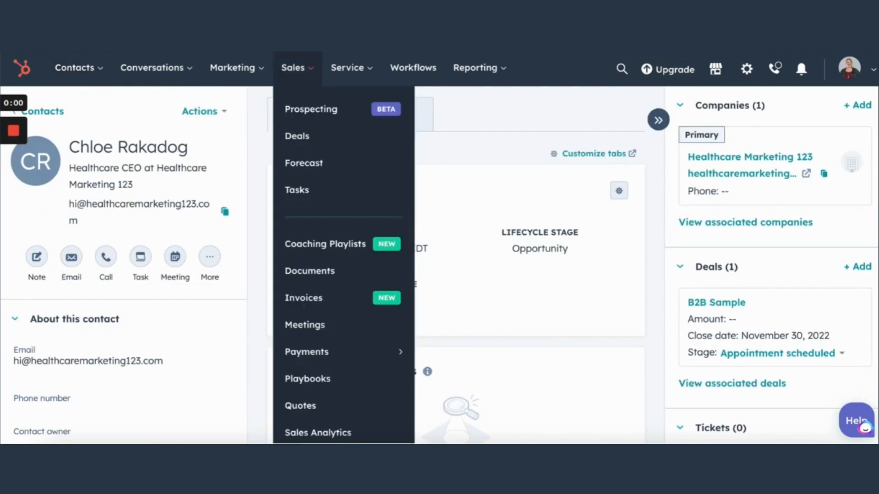
left_click(293, 67)
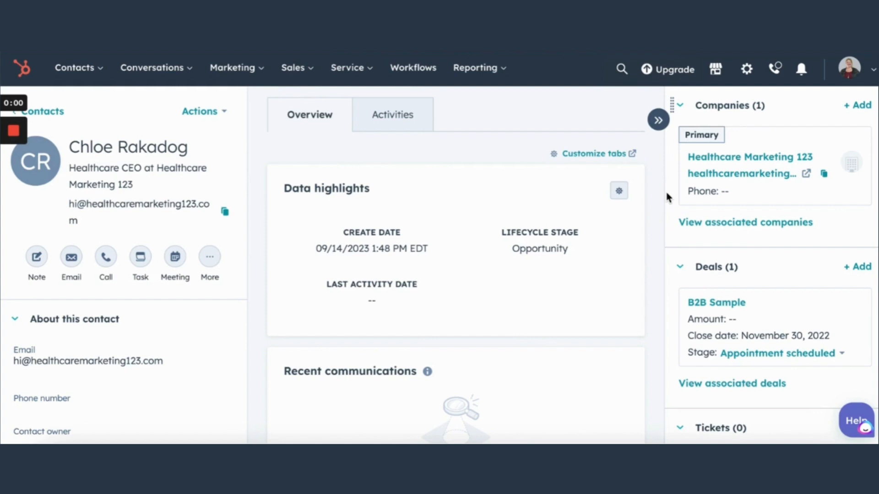
mouse_move(276, 357)
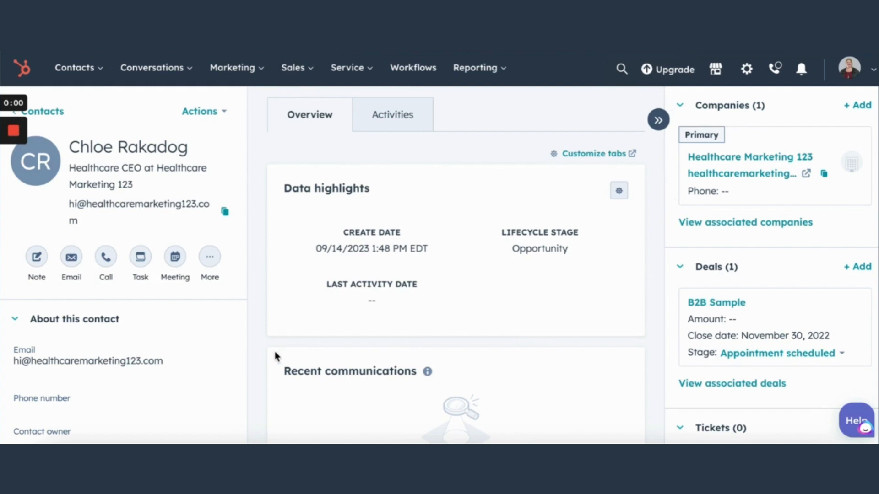
scroll("down", 3)
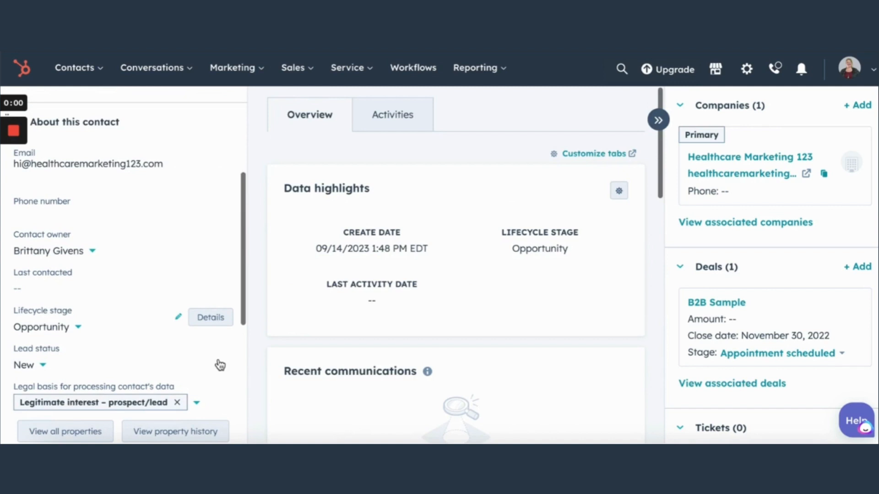
mouse_move(272, 237)
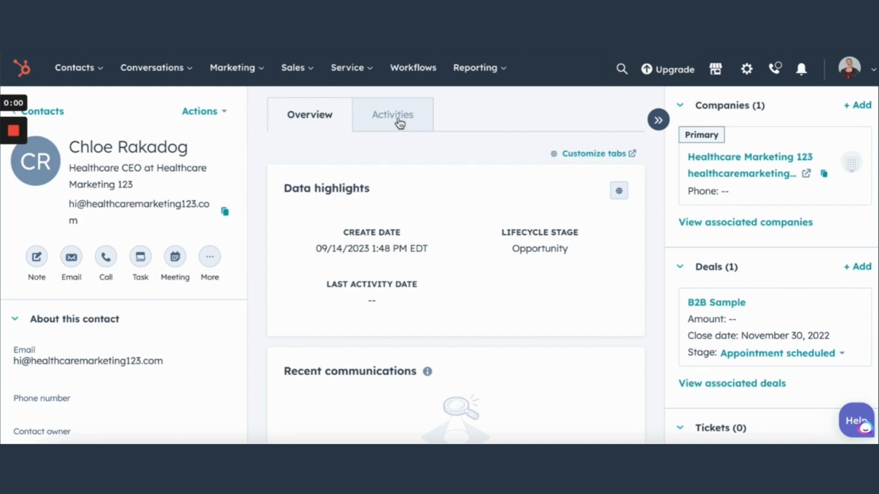
mouse_move(393, 107)
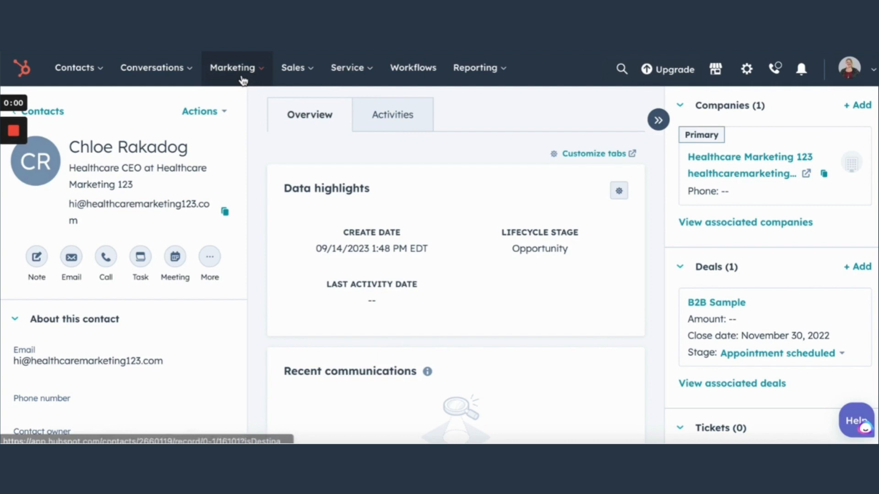
Step: Go to the Marketing Email list with the Healthcare draft shown first
left_click(232, 67)
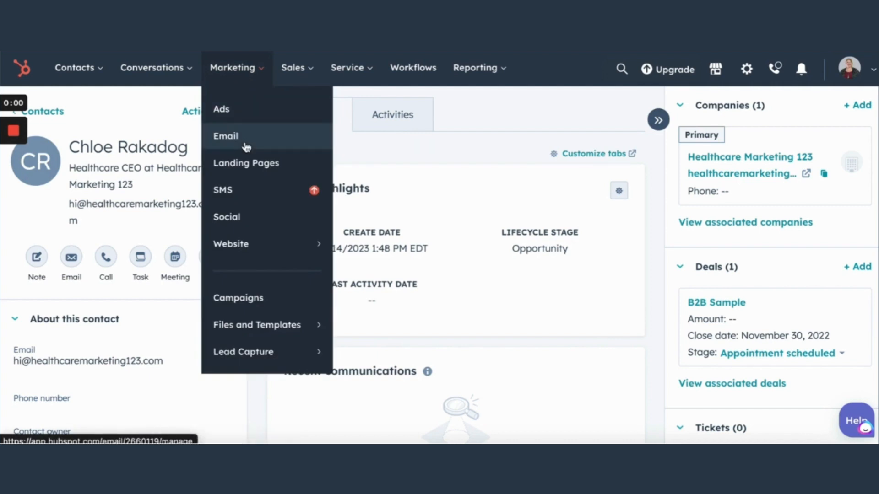
left_click(225, 137)
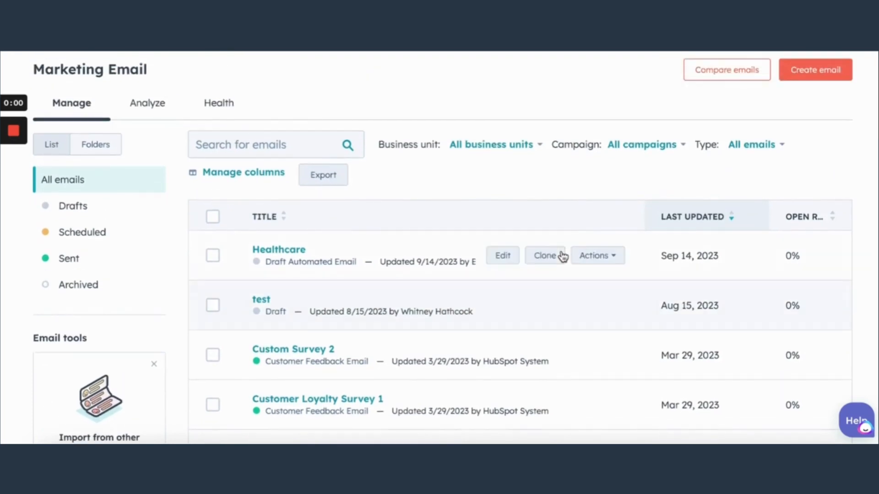
mouse_move(278, 249)
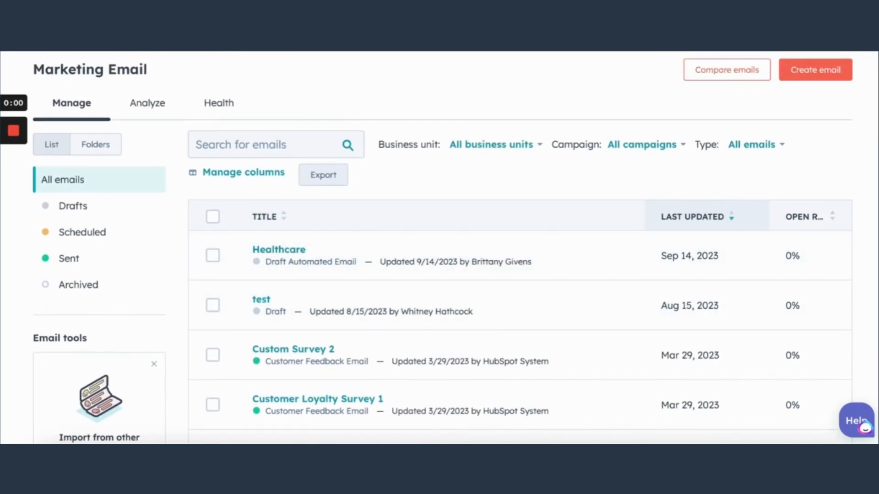
Step: Bring the Healthcare draft email into the editor showing its content modules and body text
left_click(278, 248)
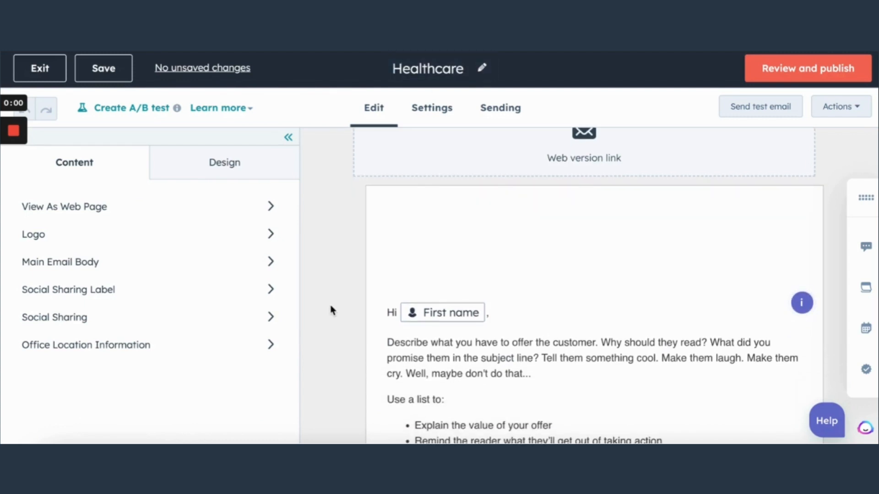
mouse_move(139, 241)
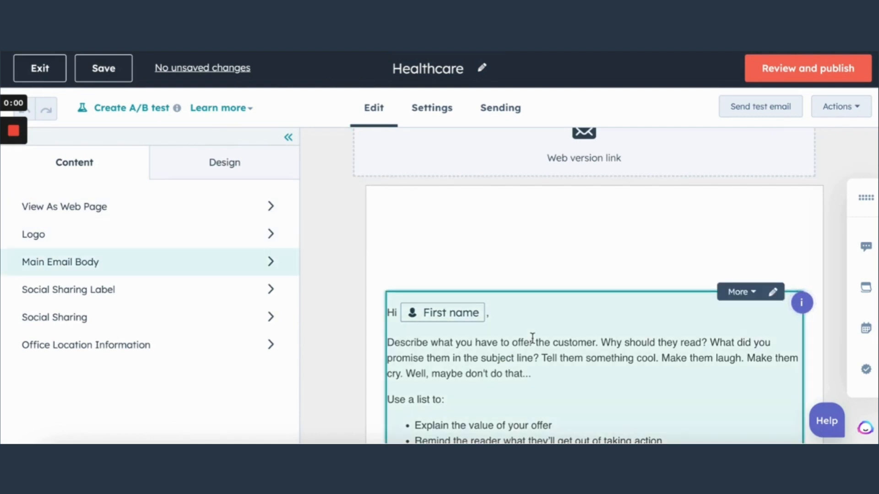
left_click(33, 234)
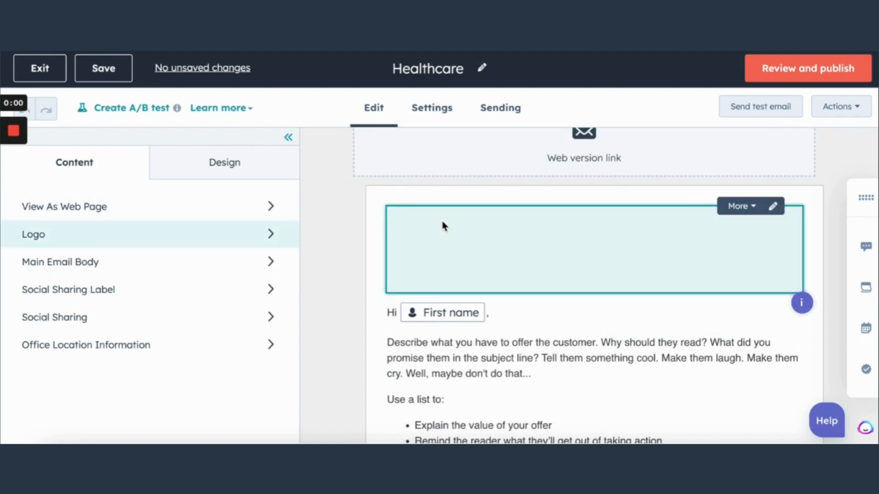
mouse_move(409, 211)
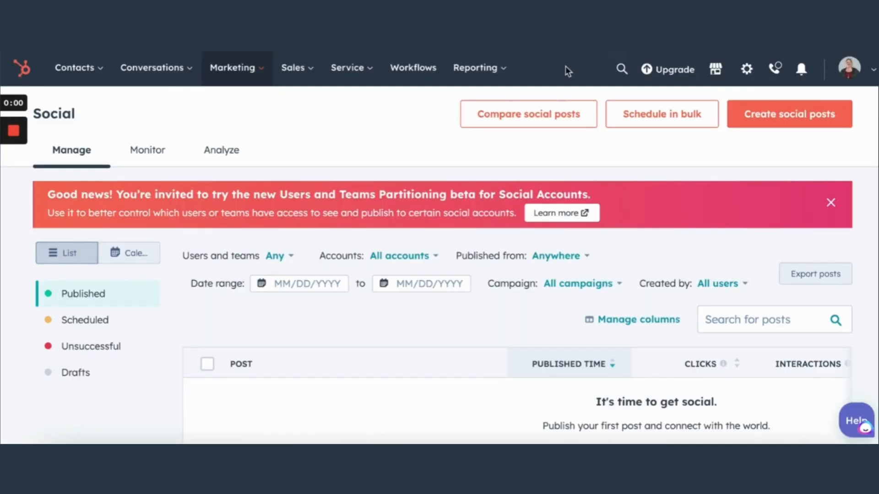
Step: Start a new blank social post from the Social posts manager
scroll("down", 3)
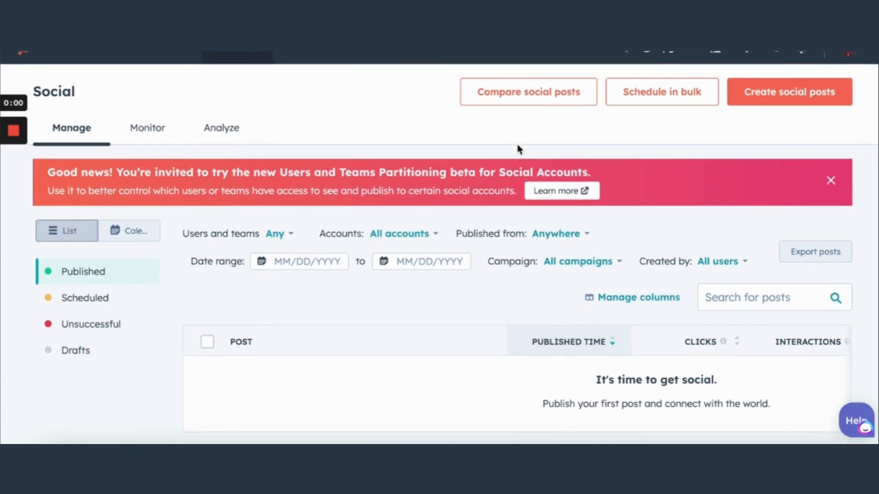
left_click(788, 91)
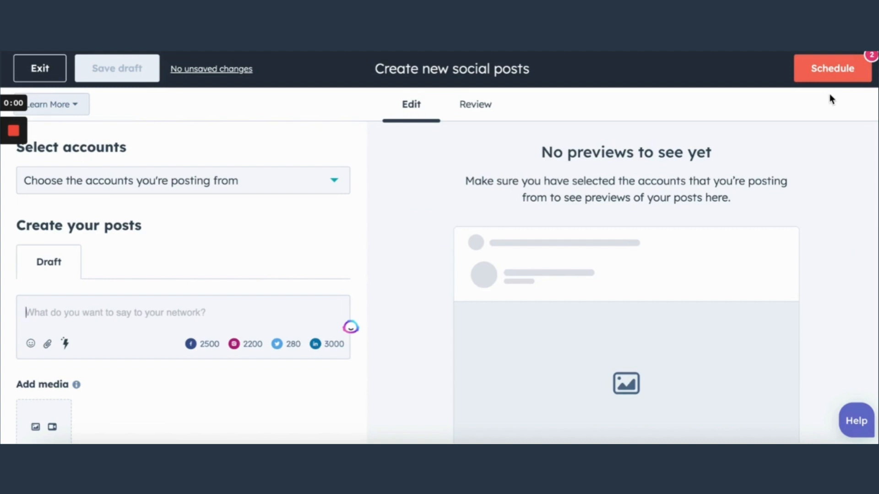
mouse_move(354, 155)
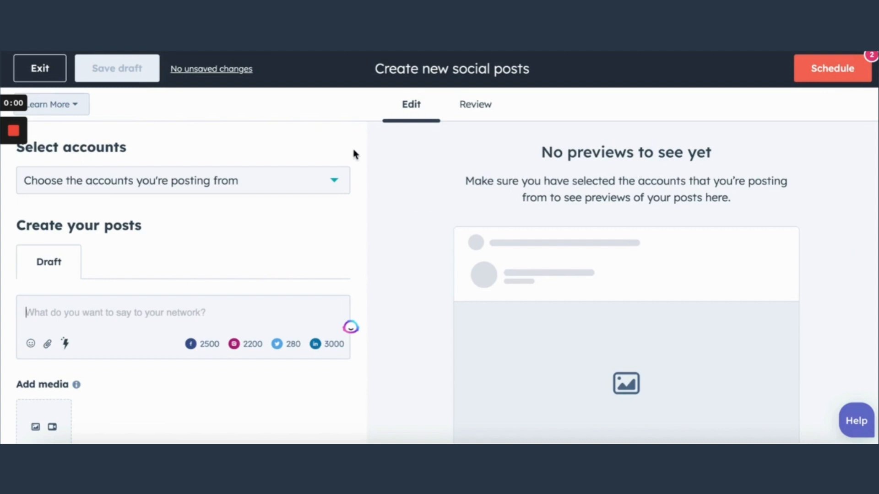
mouse_move(360, 212)
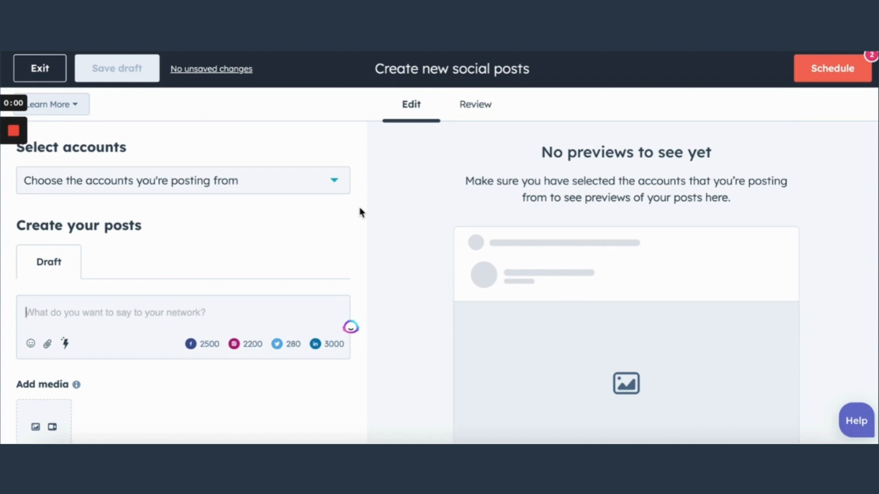
Step: Scroll the composer panel down to the Publishing options scheduled for 09/19/2023 at 4:47 PM
scroll("down", 3)
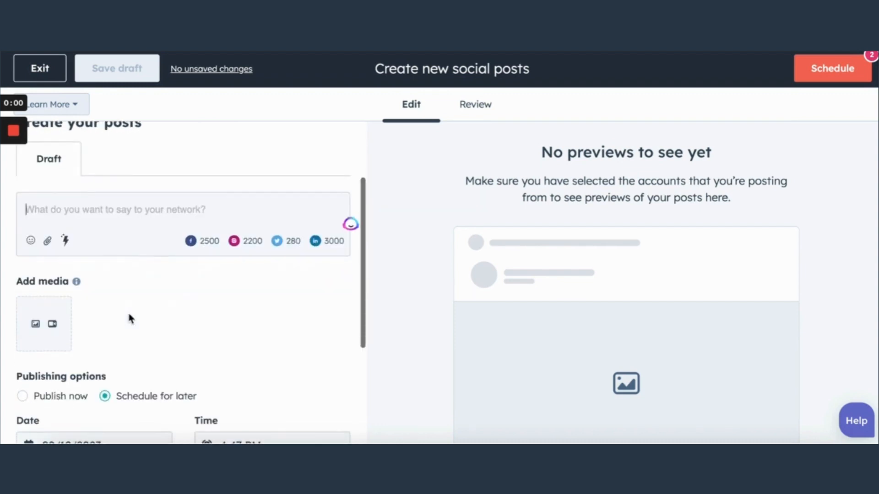
scroll("down", 3)
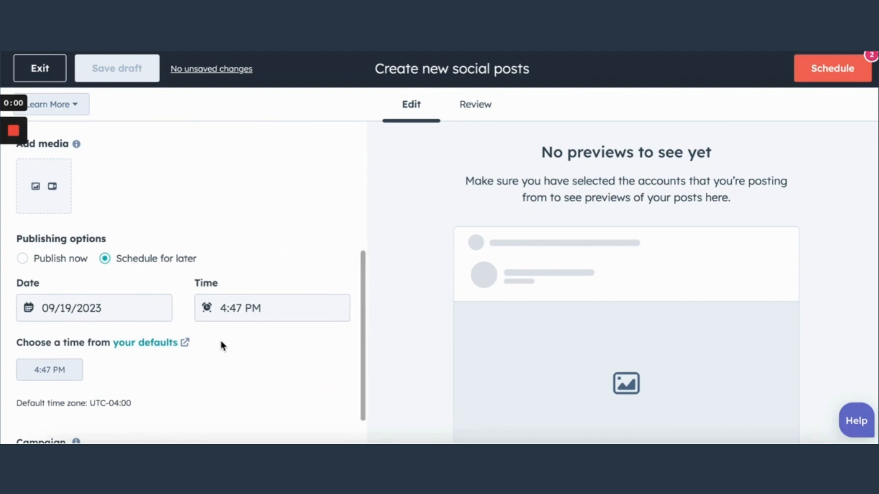
scroll("down", 3)
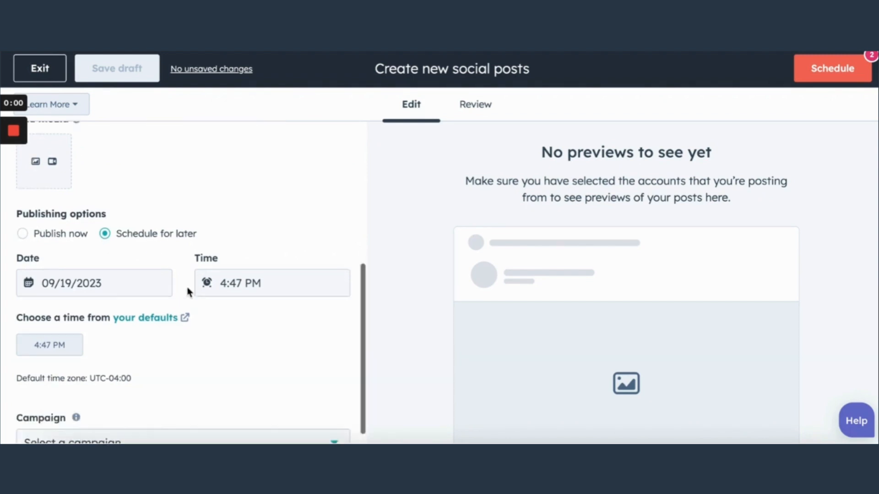
scroll("down", 3)
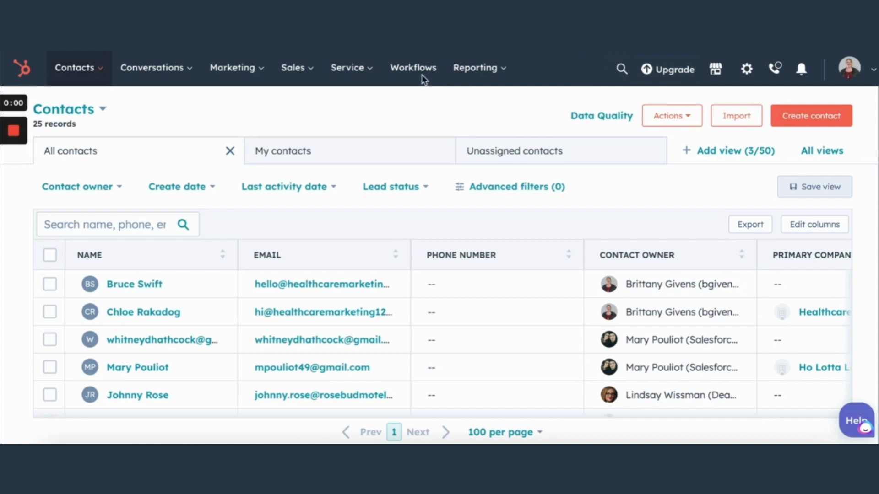
Step: Load the Marketing Channel Performance dashboard from Reporting
left_click(475, 67)
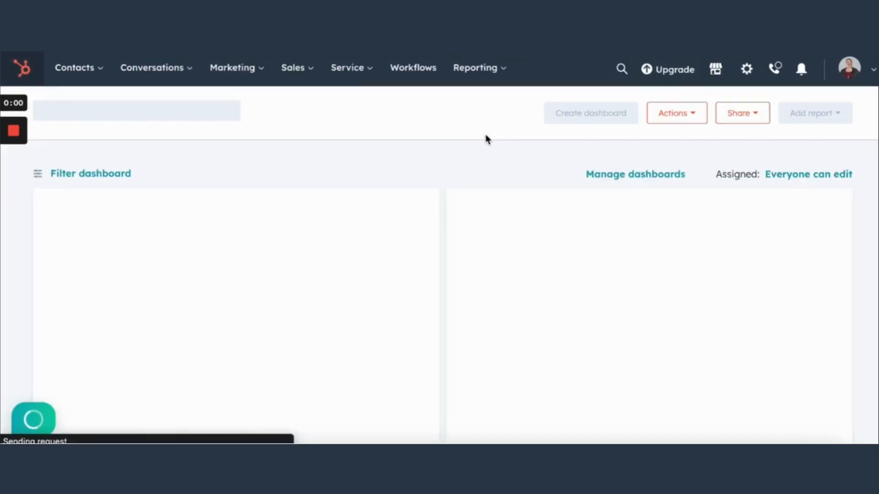
mouse_move(438, 166)
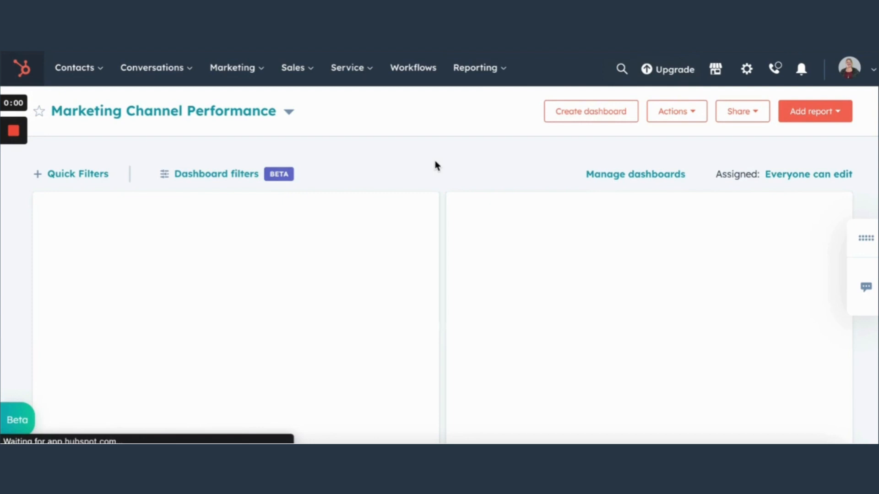
scroll("down", 3)
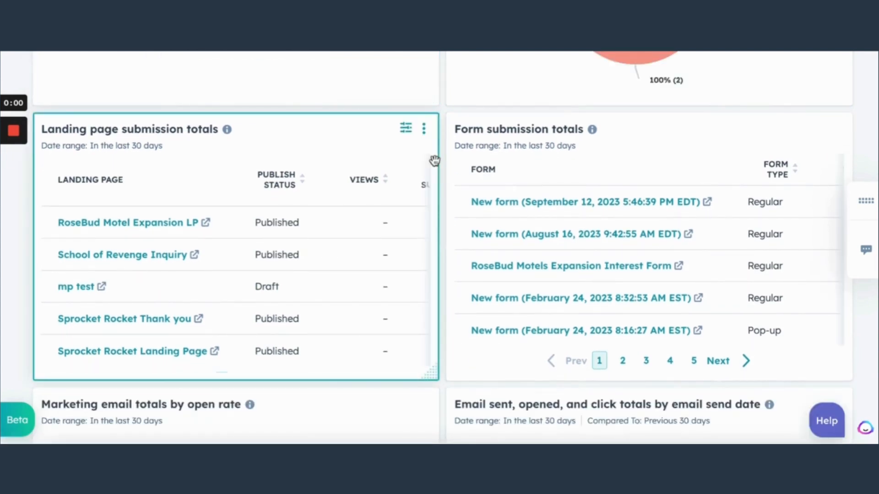
scroll("down", 3)
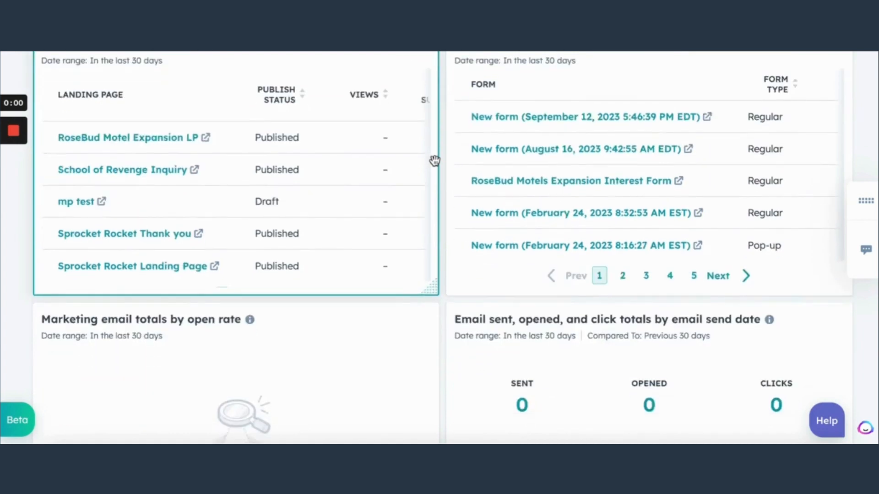
scroll("down", 3)
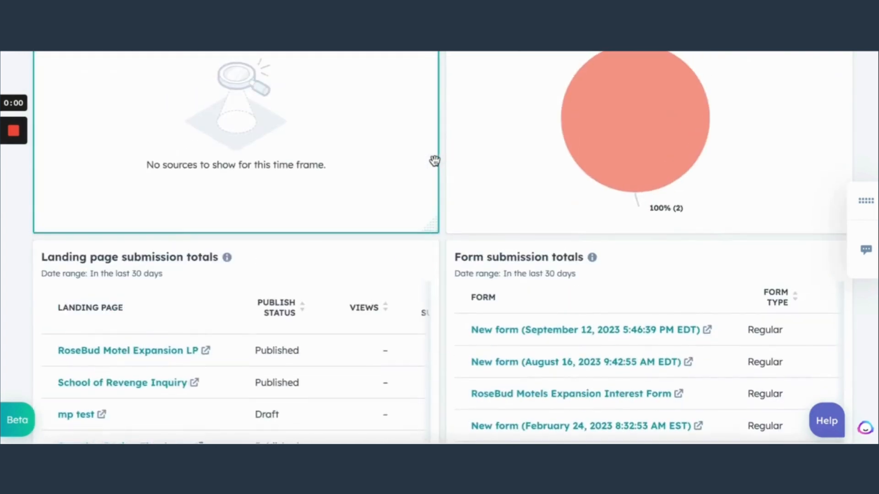
scroll("down", 3)
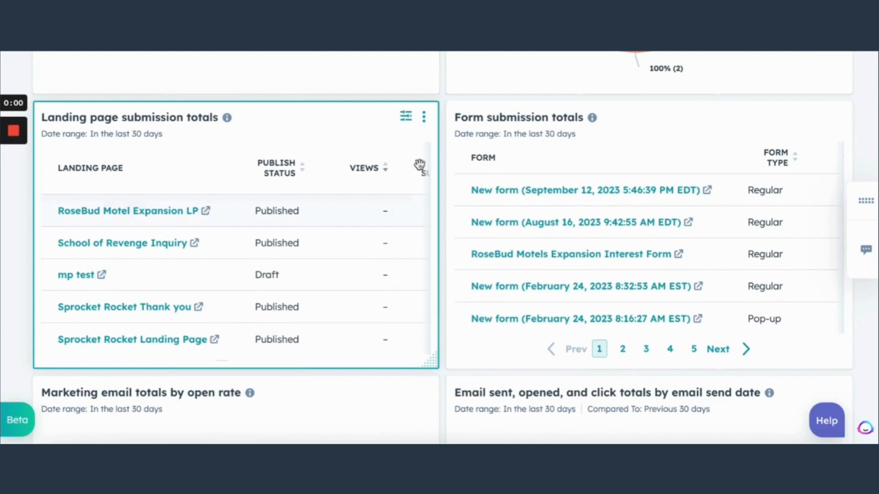